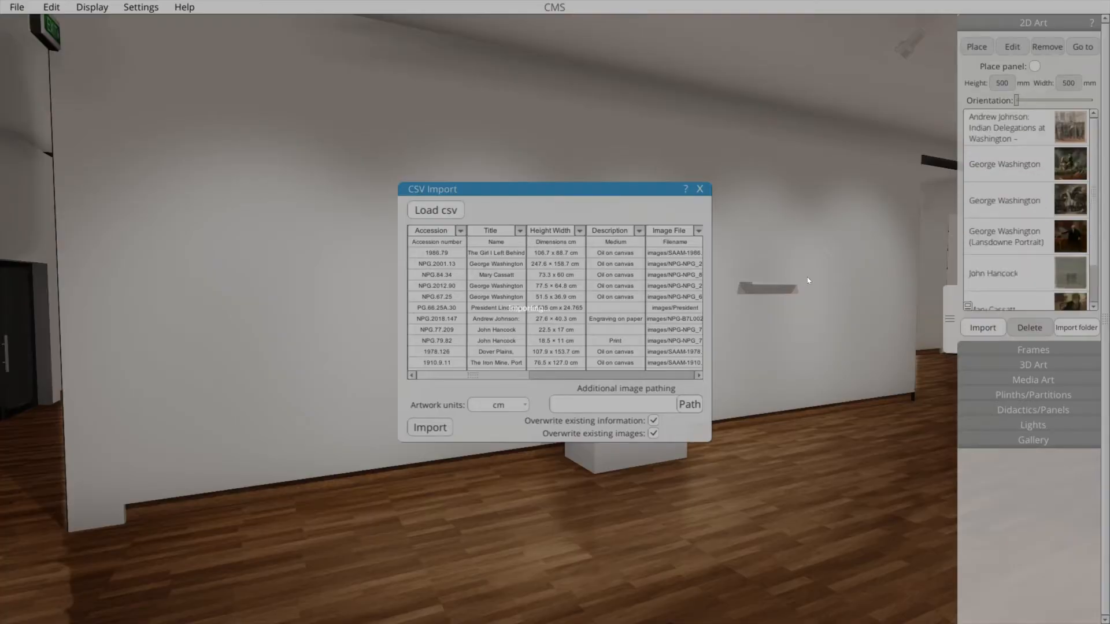
Step: Import the CSV artworks and hang Dover Plains on the white gallery wall
left_click(429, 426)
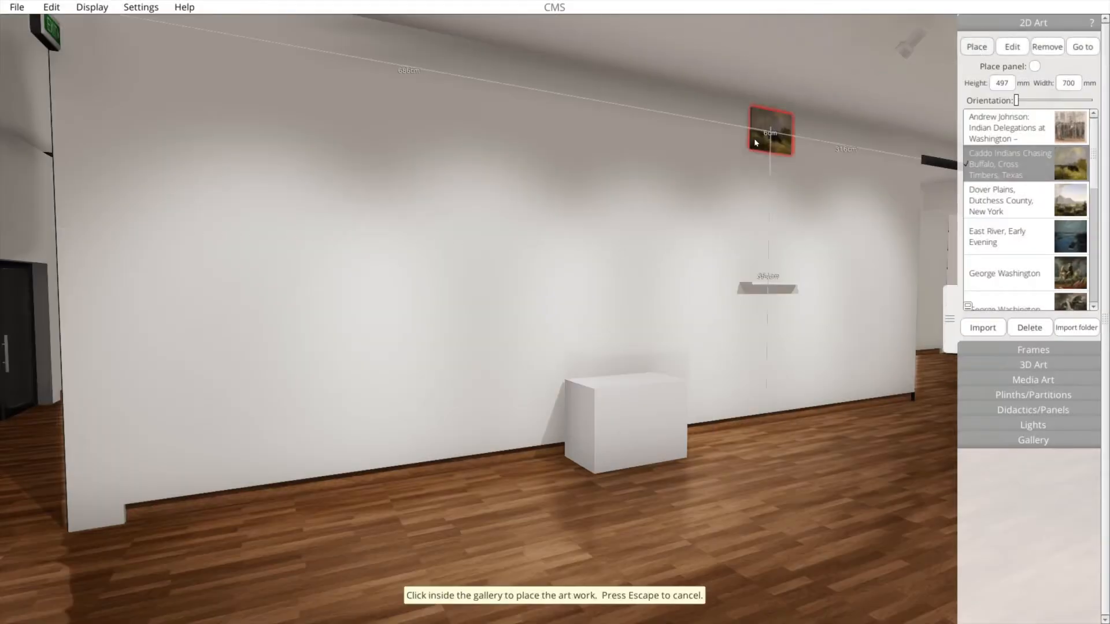
left_click(292, 307)
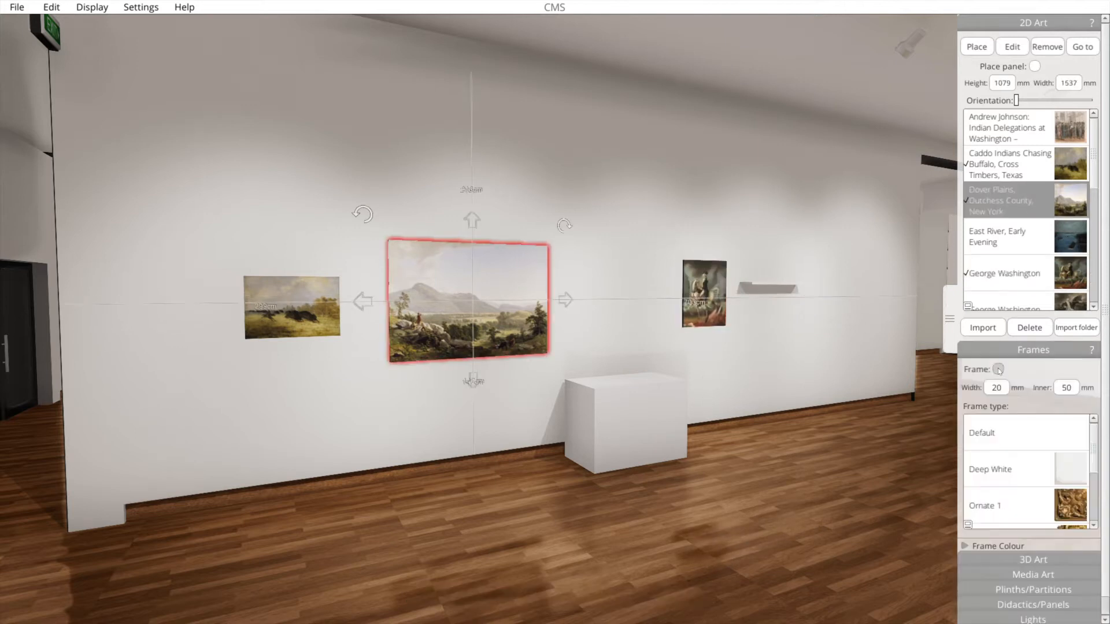
Step: Add a spotlight aimed at the Jupiter picture and light the US History room
left_click(998, 369)
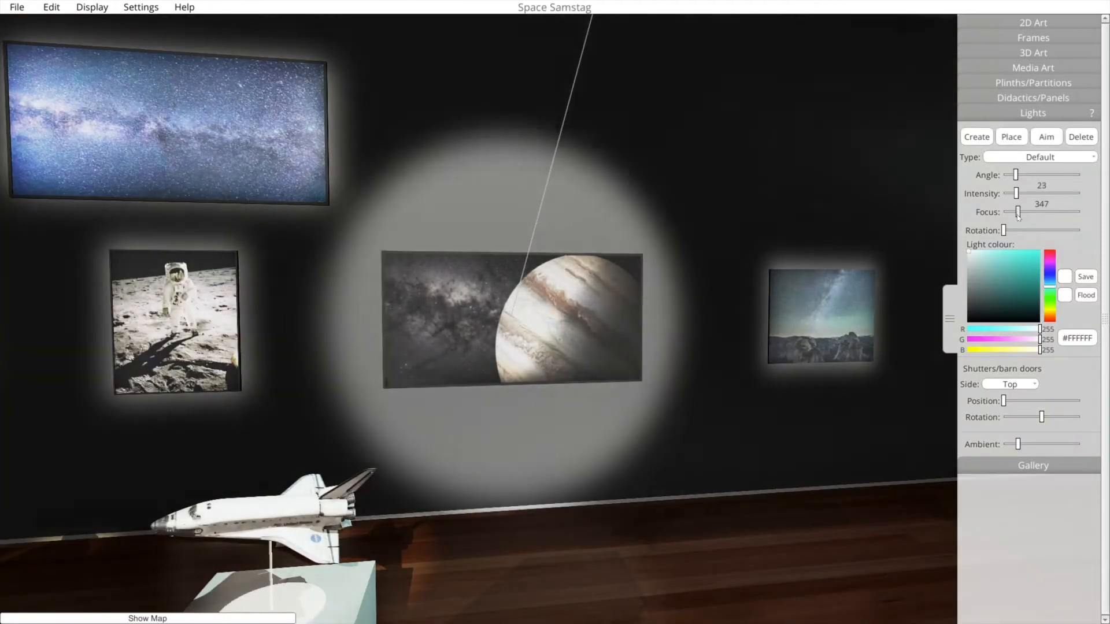
left_click(1010, 384)
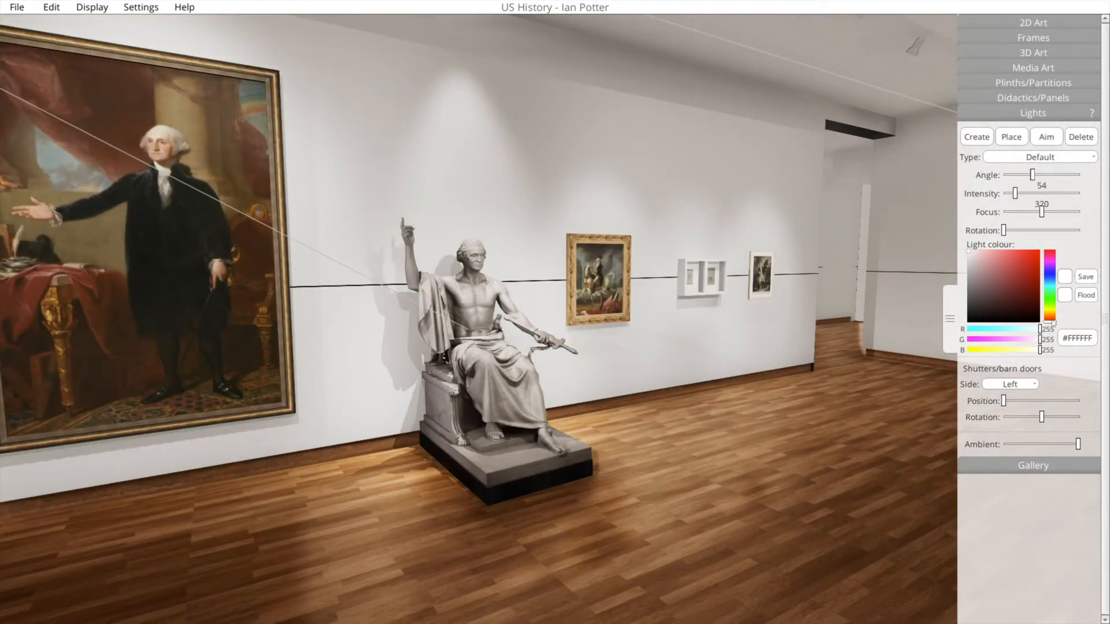
Step: Recolour the back gallery wall to dark greyish-brown #868071
left_click(1033, 465)
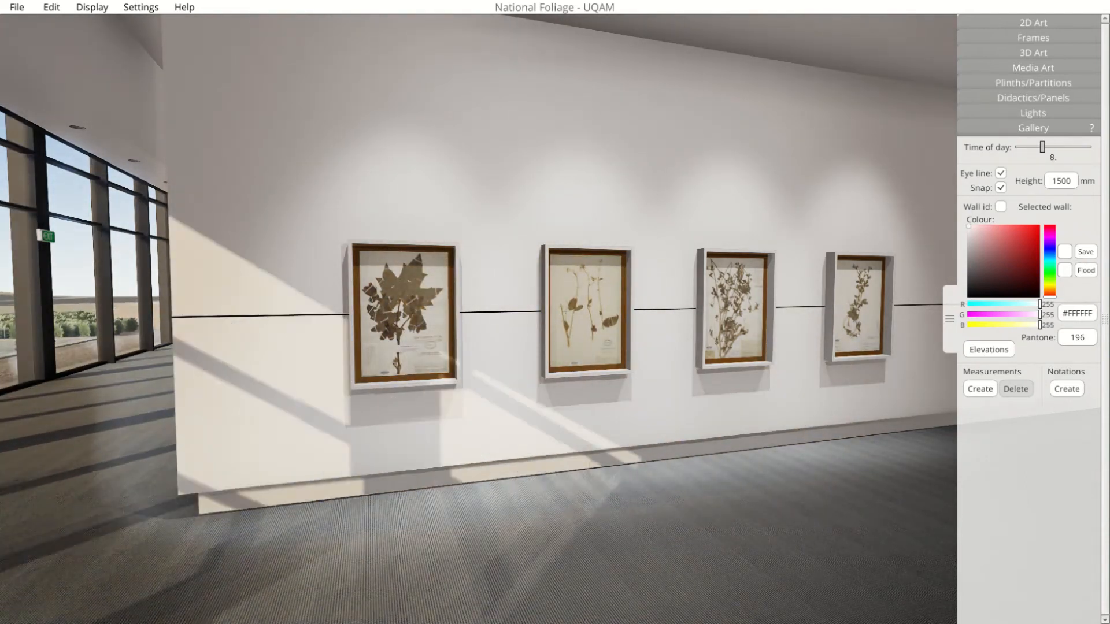
left_click_drag(1043, 147, 1022, 147)
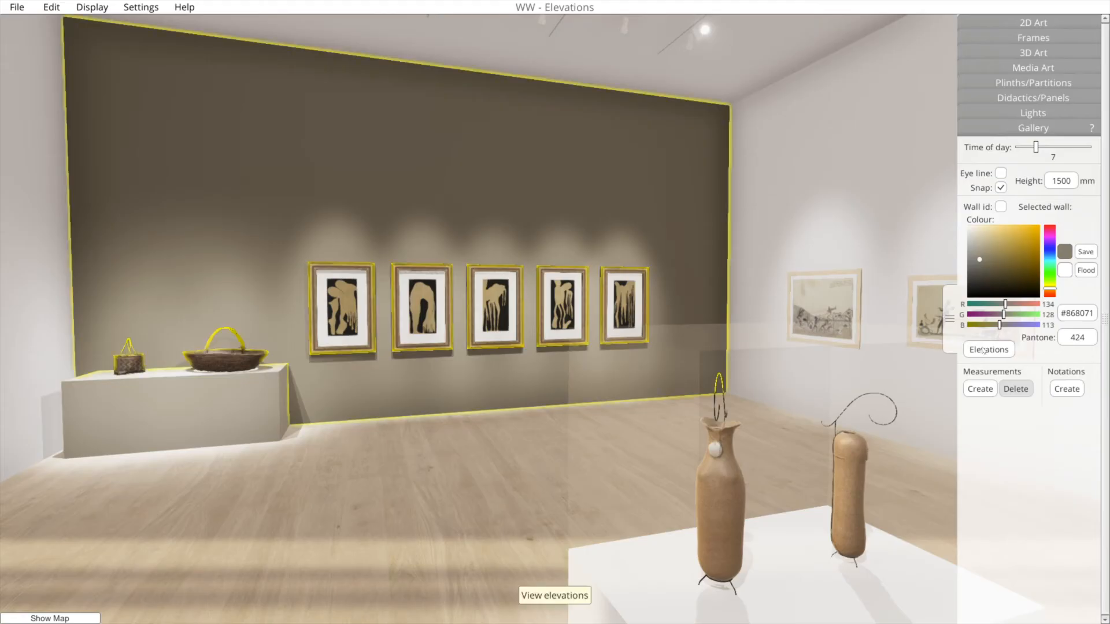
Step: View the wall's elevation drawing and begin tracing a mask around the Coastal Totem photo
left_click(988, 349)
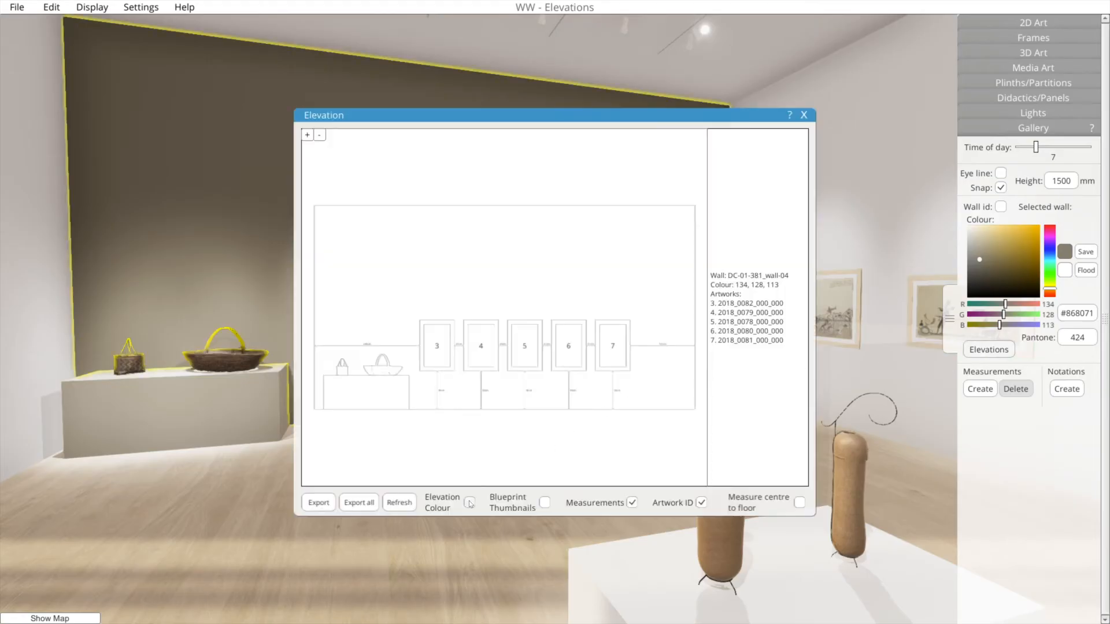
left_click(469, 503)
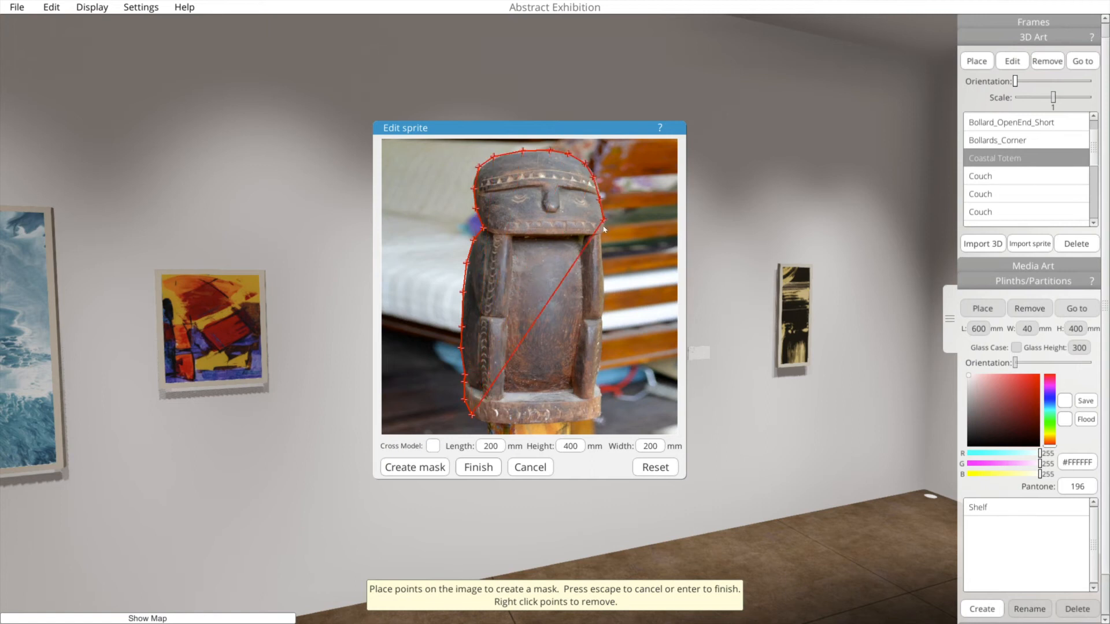
Step: Close the Coastal Totem mask, finish the sprite and stand it on the wall shelf
left_click(486, 423)
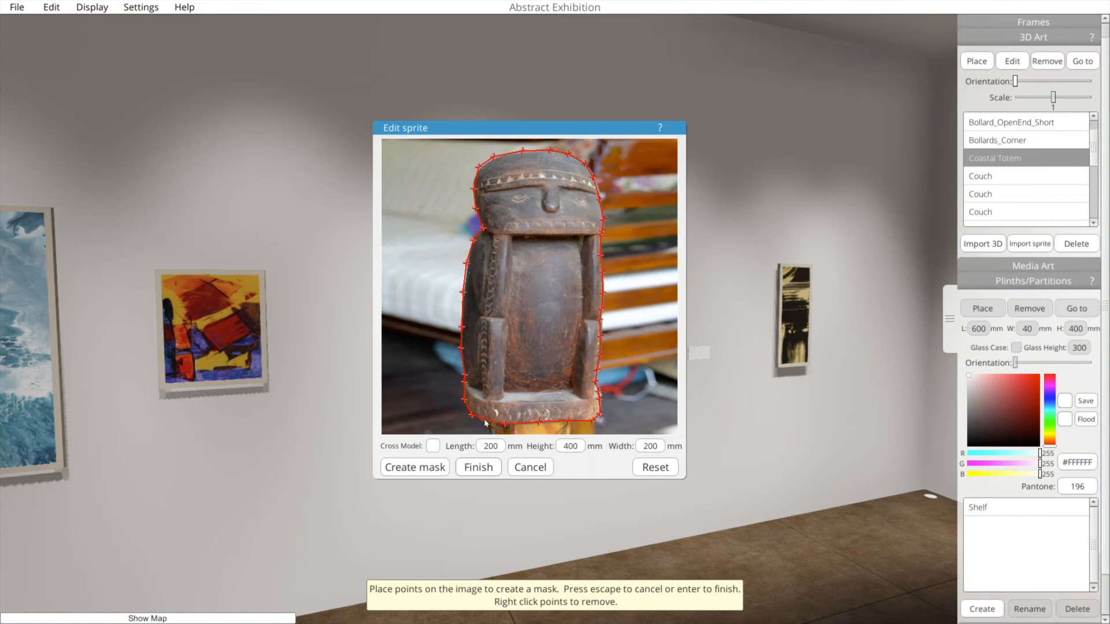
left_click(477, 466)
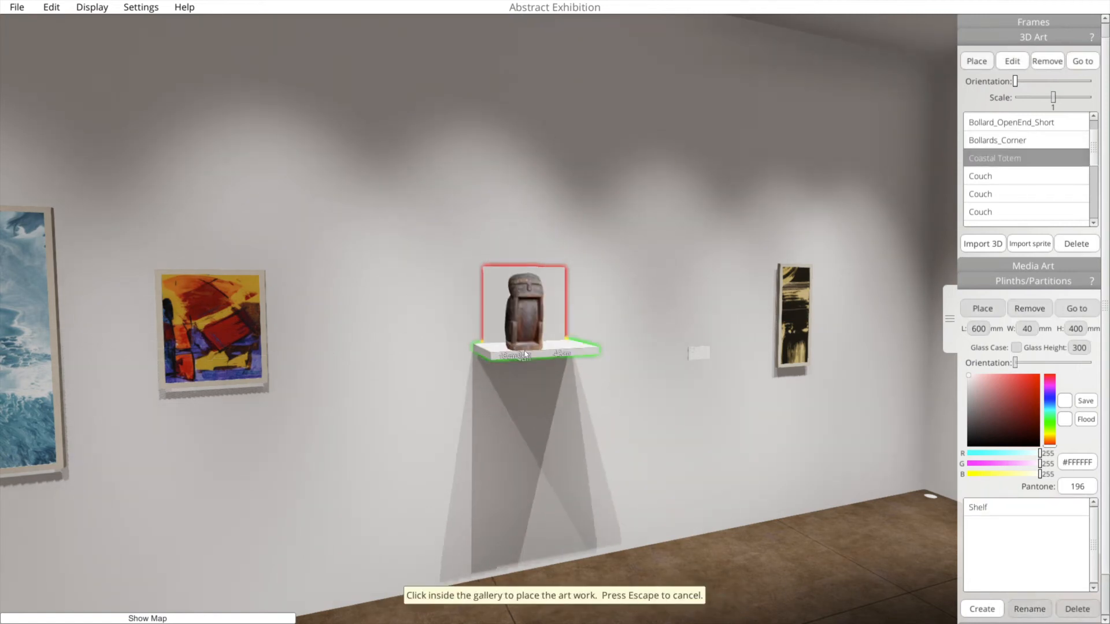